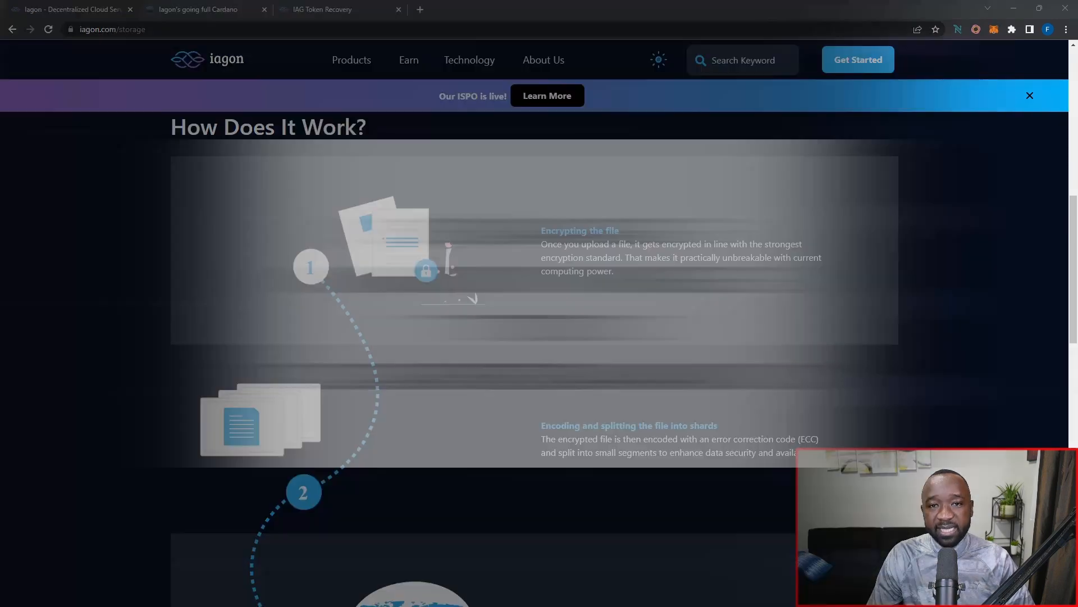
- Switch to the "Iagon's going full Cardano" blog article tab
{"action": "left_click", "coordinate": [200, 9]}
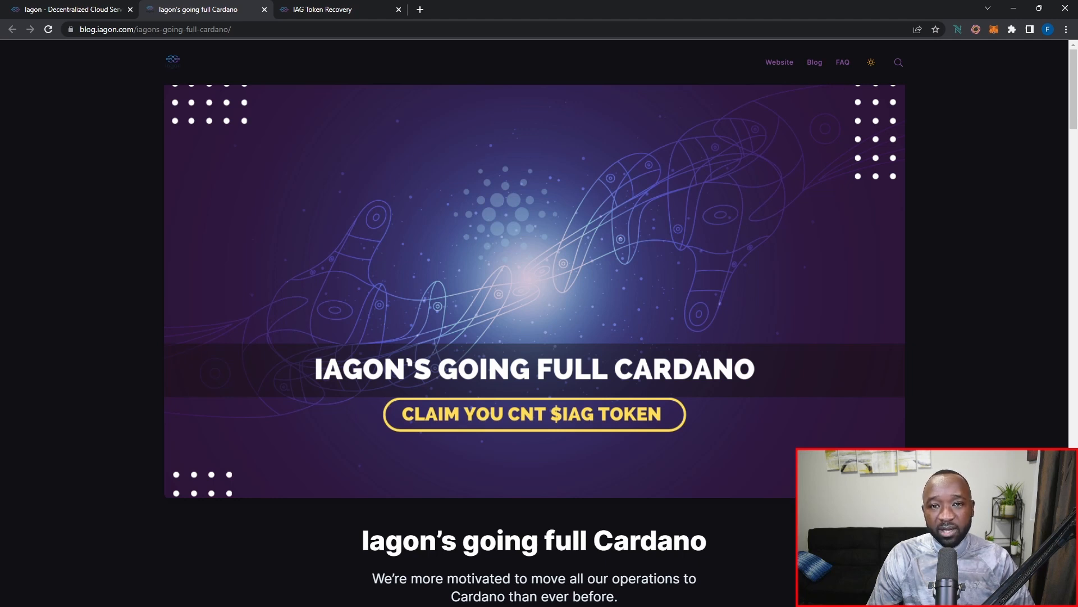
- Scroll past the banner to the opening paragraphs on the Nomad bridge hack and recovered $IAG tokens
{"action": "scroll", "scroll_direction": "down", "scroll_amount": 3}
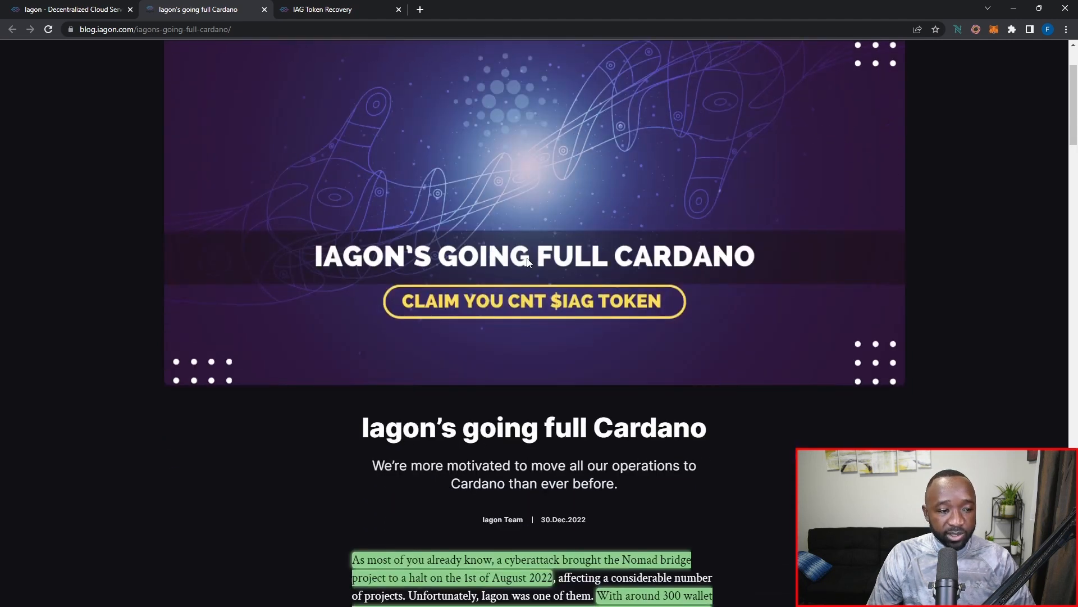
{"action": "scroll", "scroll_direction": "down", "scroll_amount": 3}
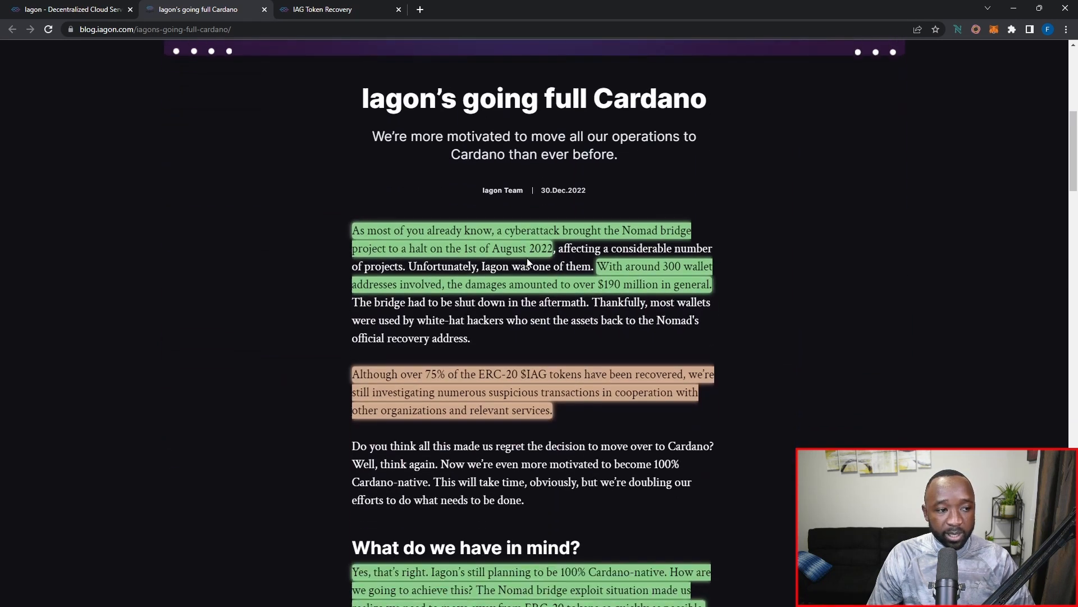
{"action": "scroll", "scroll_direction": "down", "scroll_amount": 3}
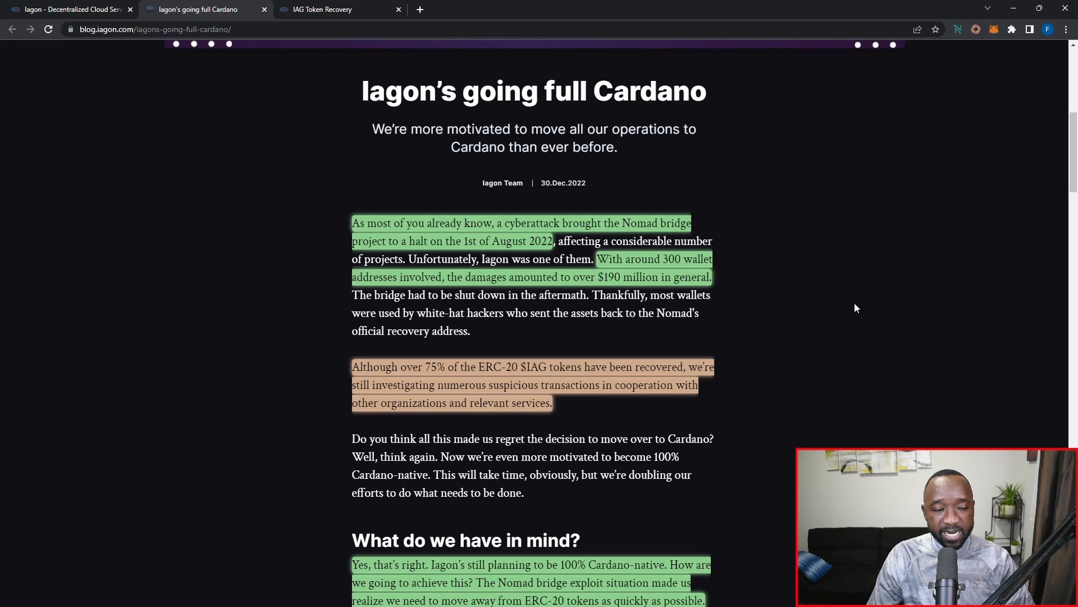
{"action": "mouse_move", "coordinate": [855, 308]}
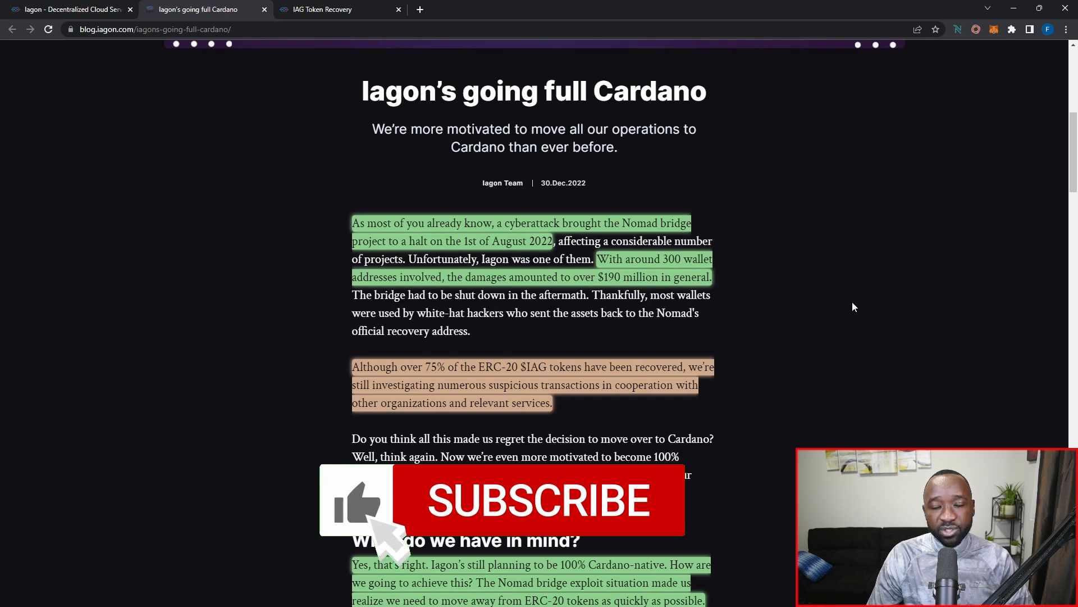
{"action": "left_click", "coordinate": [535, 499]}
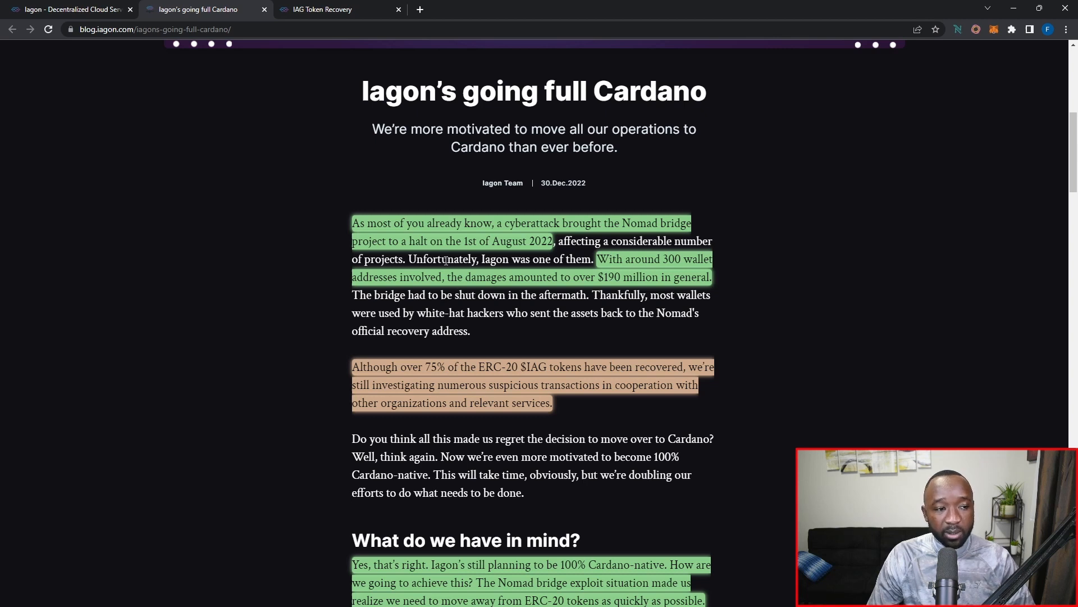
{"action": "mouse_move", "coordinate": [764, 262]}
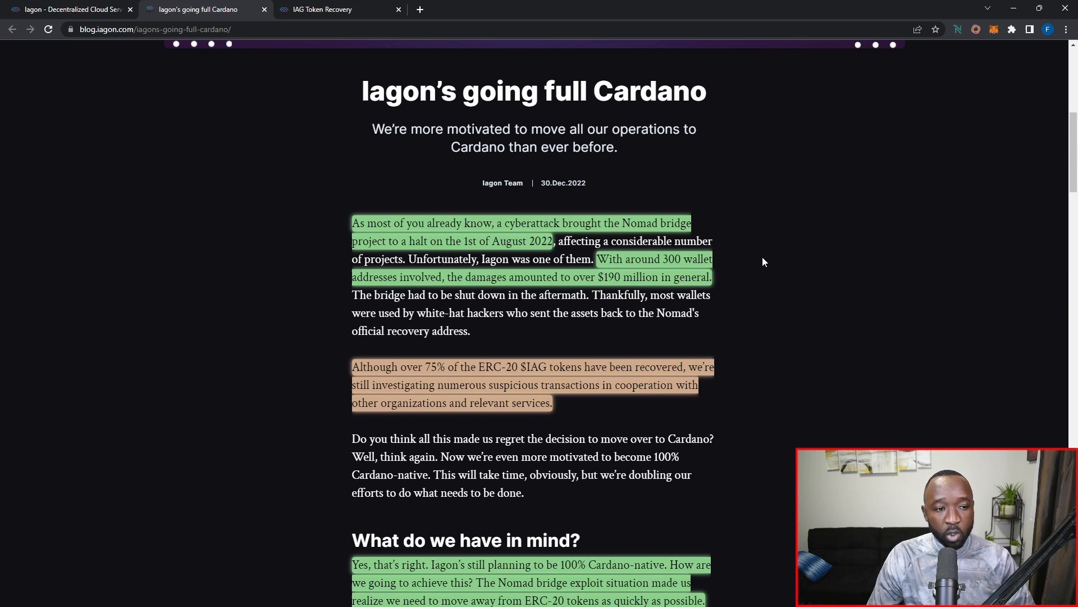
{"action": "mouse_move", "coordinate": [721, 269]}
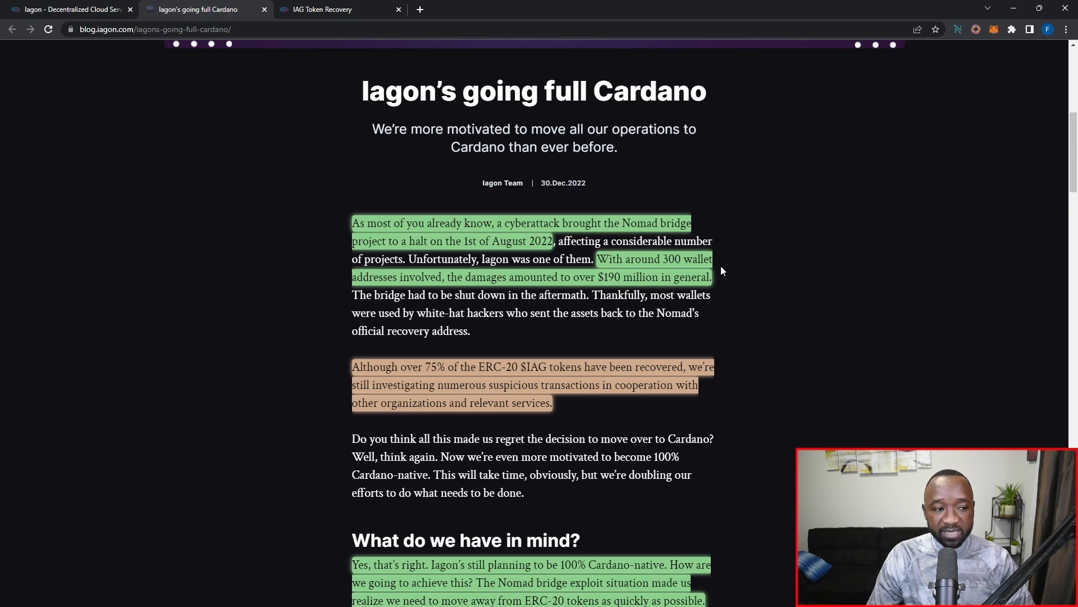
{"action": "scroll", "scroll_direction": "down", "scroll_amount": 3}
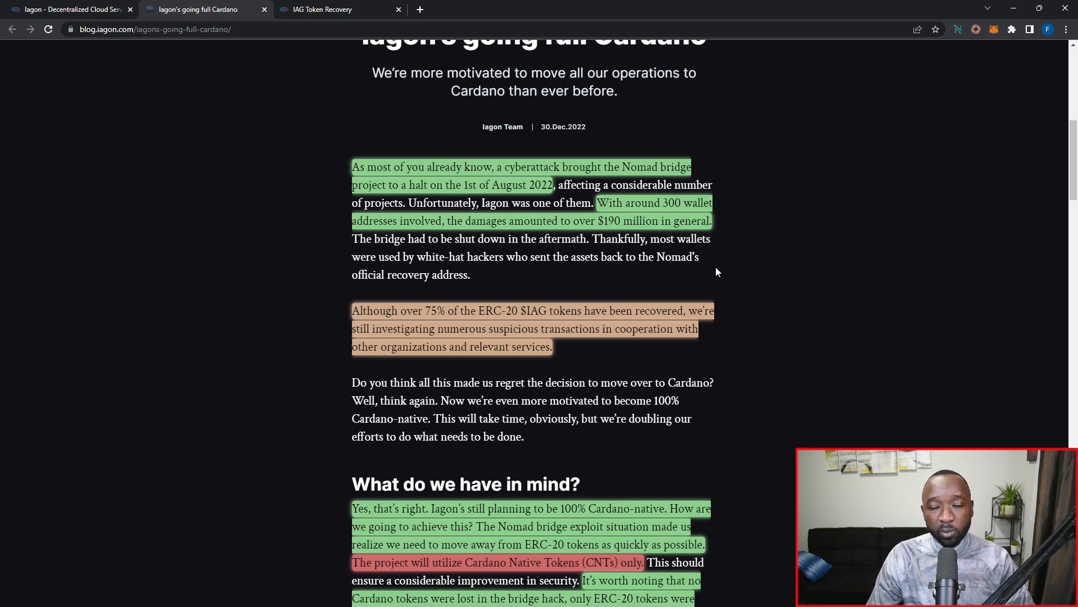
- Scroll to 'What about the ERC-20 tokens?' and the CNT claim preview, returning to the blog tab afterwards
{"action": "scroll", "scroll_direction": "down", "scroll_amount": 3}
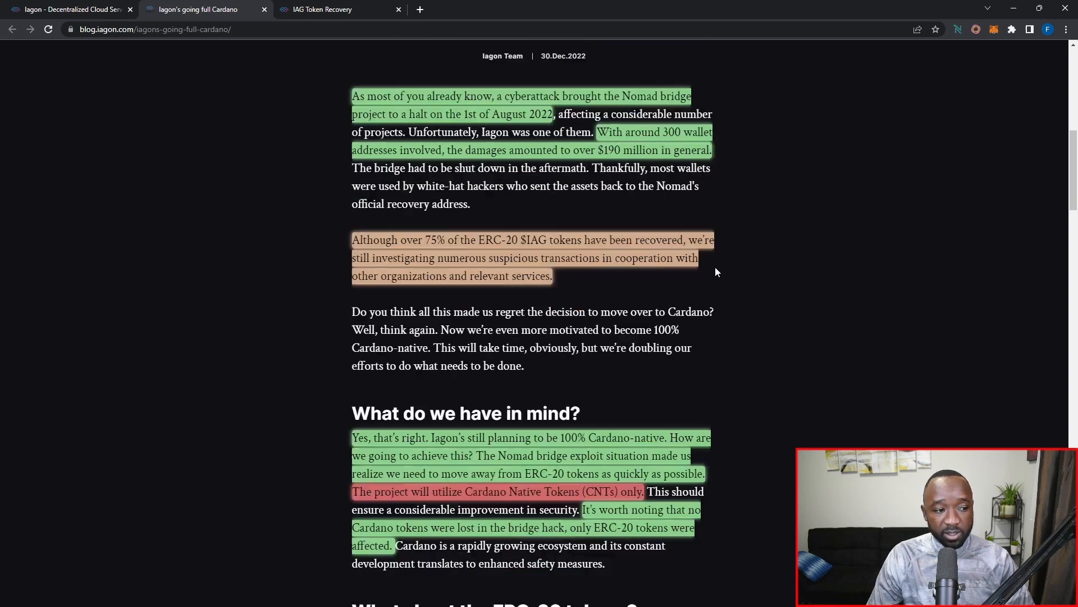
{"action": "scroll", "scroll_direction": "down", "scroll_amount": 3}
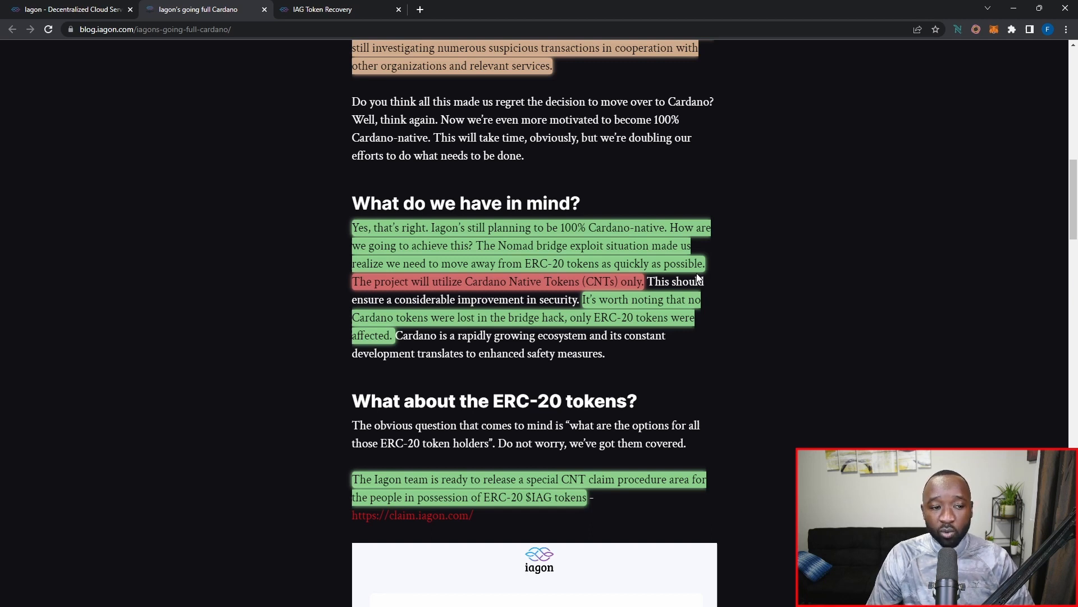
{"action": "mouse_move", "coordinate": [728, 308]}
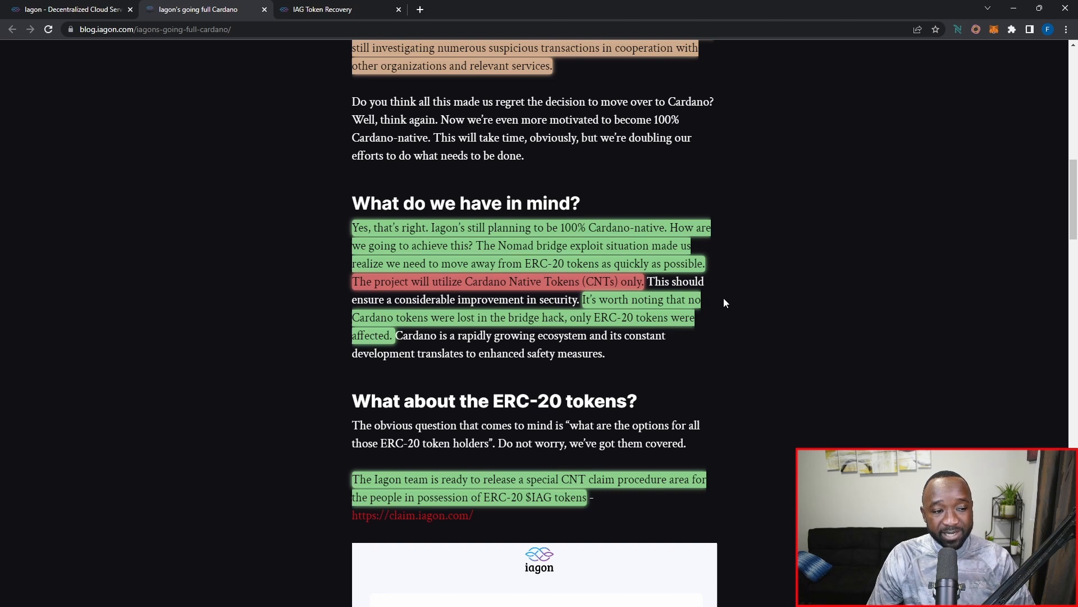
{"action": "mouse_move", "coordinate": [703, 312]}
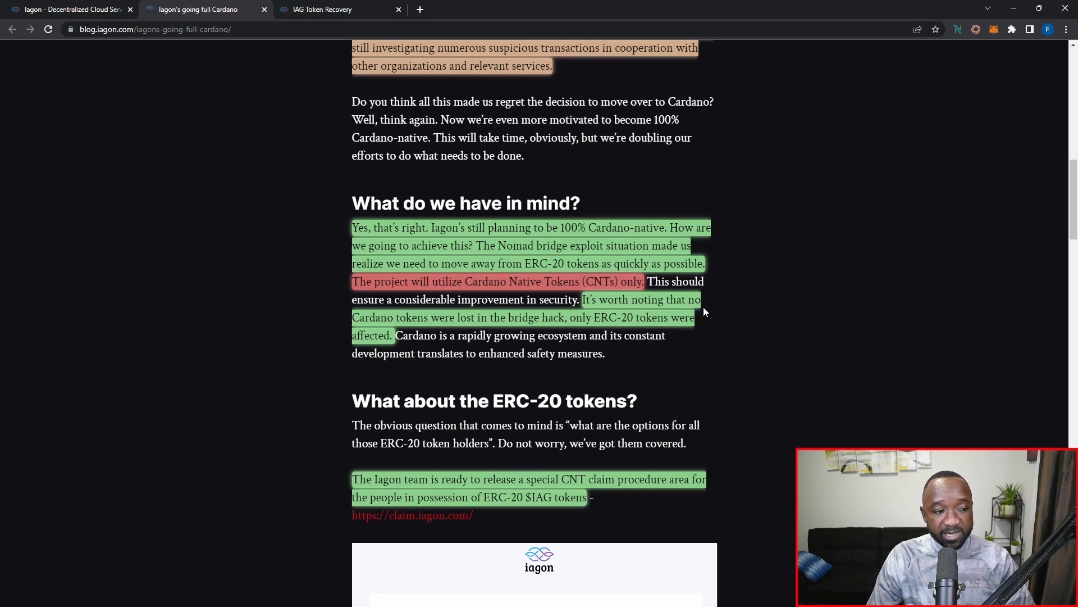
{"action": "mouse_move", "coordinate": [652, 332]}
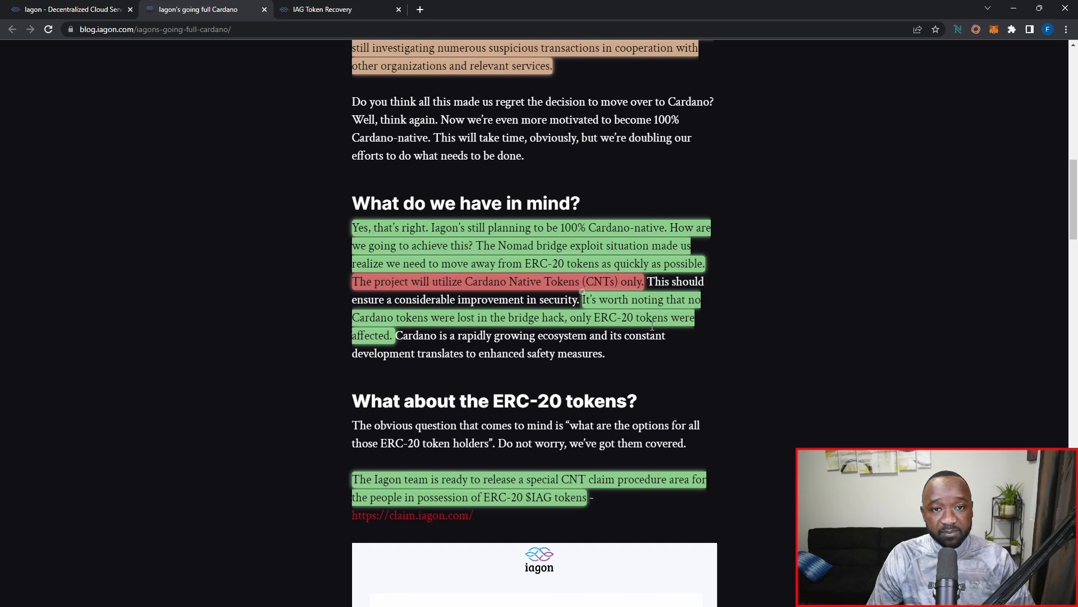
{"action": "scroll", "scroll_direction": "down", "scroll_amount": 3}
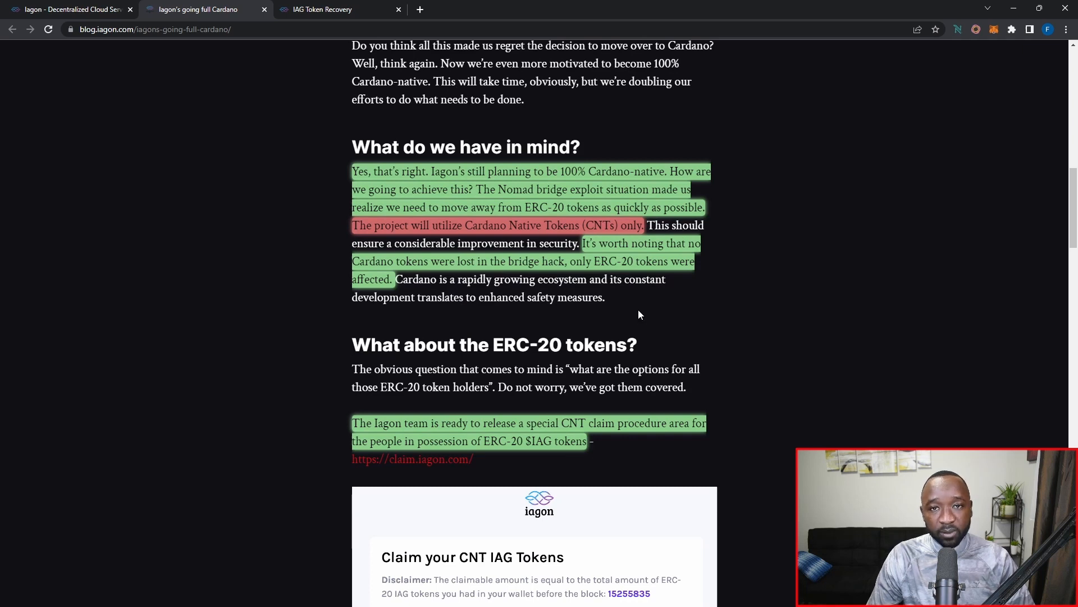
{"action": "mouse_move", "coordinate": [635, 309]}
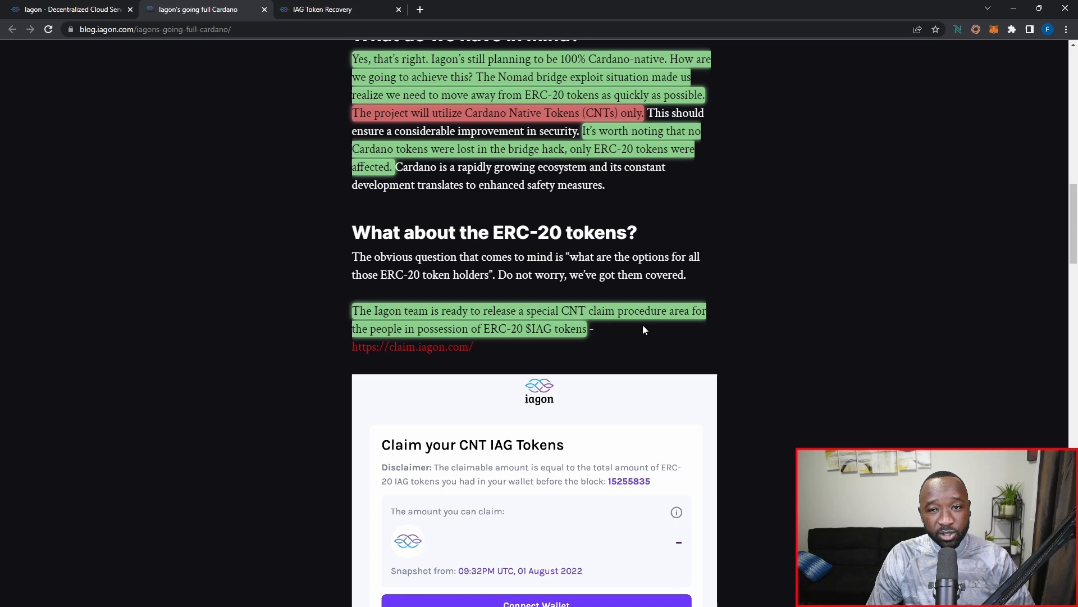
{"action": "mouse_move", "coordinate": [639, 342]}
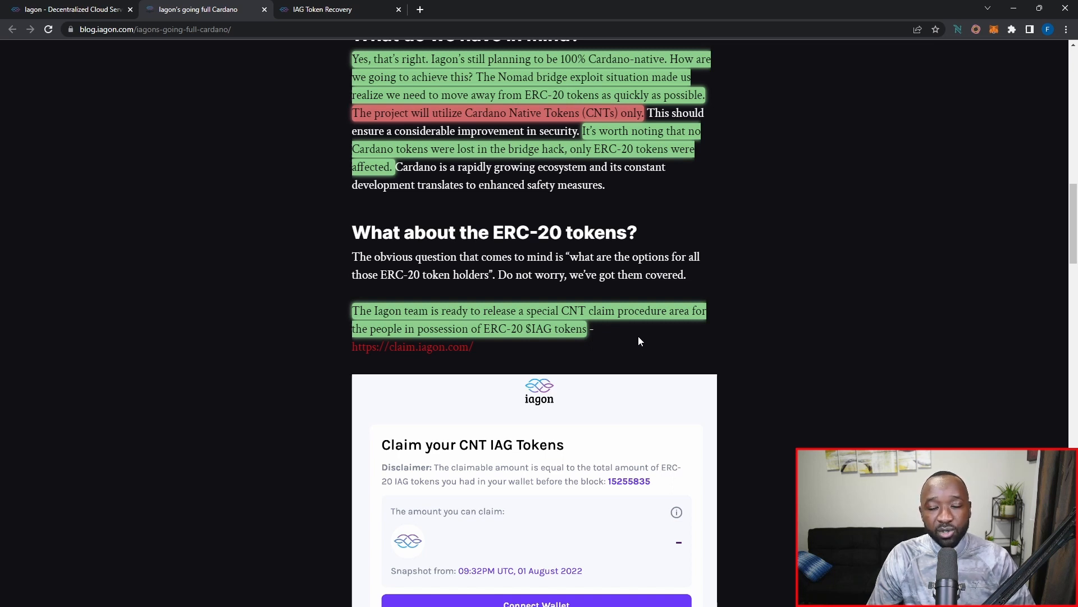
{"action": "mouse_move", "coordinate": [413, 346]}
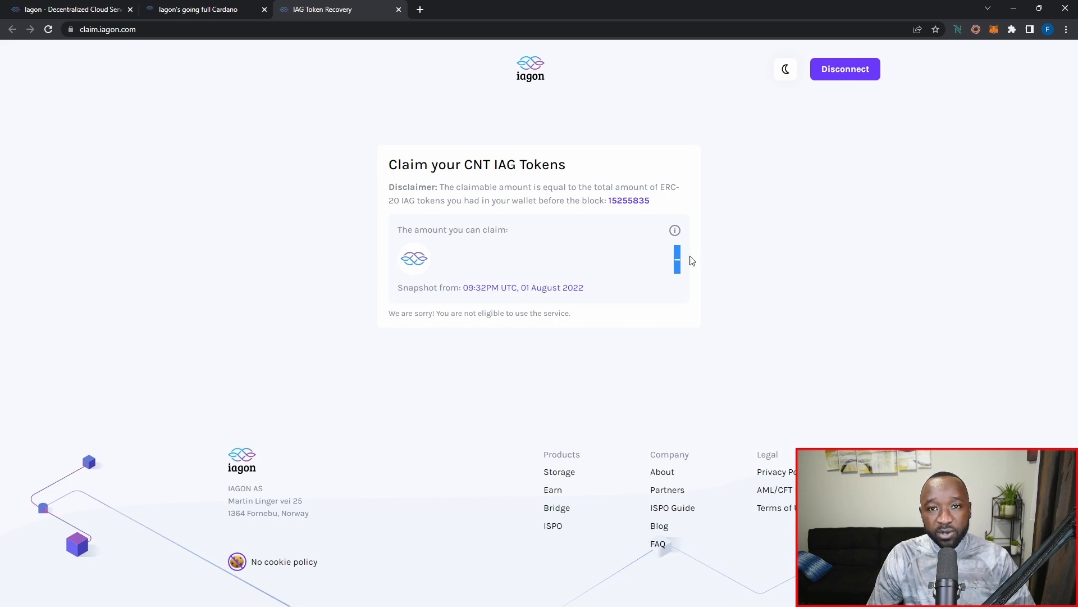
{"action": "left_click", "coordinate": [200, 9]}
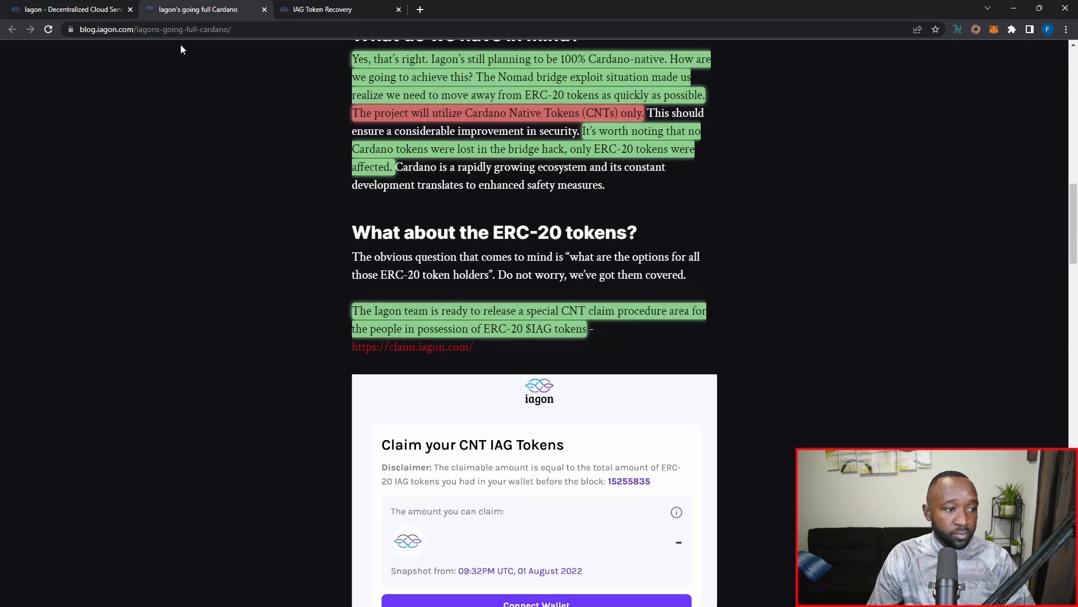
- Scroll to the pre-hack snapshot and 14-business-day verification paragraphs
{"action": "scroll", "scroll_direction": "down", "scroll_amount": 3}
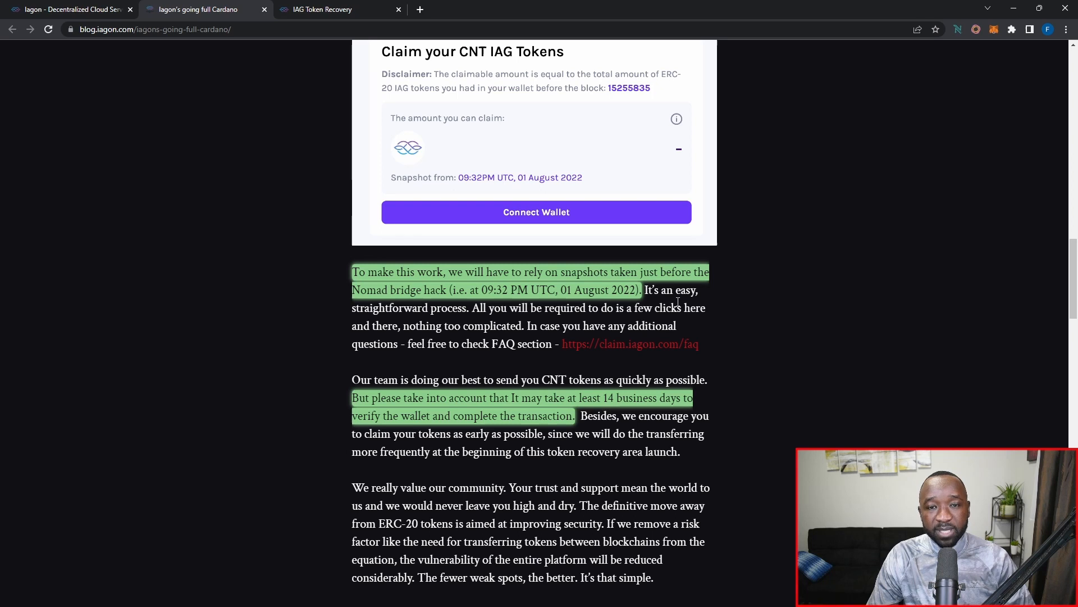
- Scroll to 'Any news concerning the crypto exchanges?' covering Bitrue and Gate.io
{"action": "scroll", "scroll_direction": "down", "scroll_amount": 3}
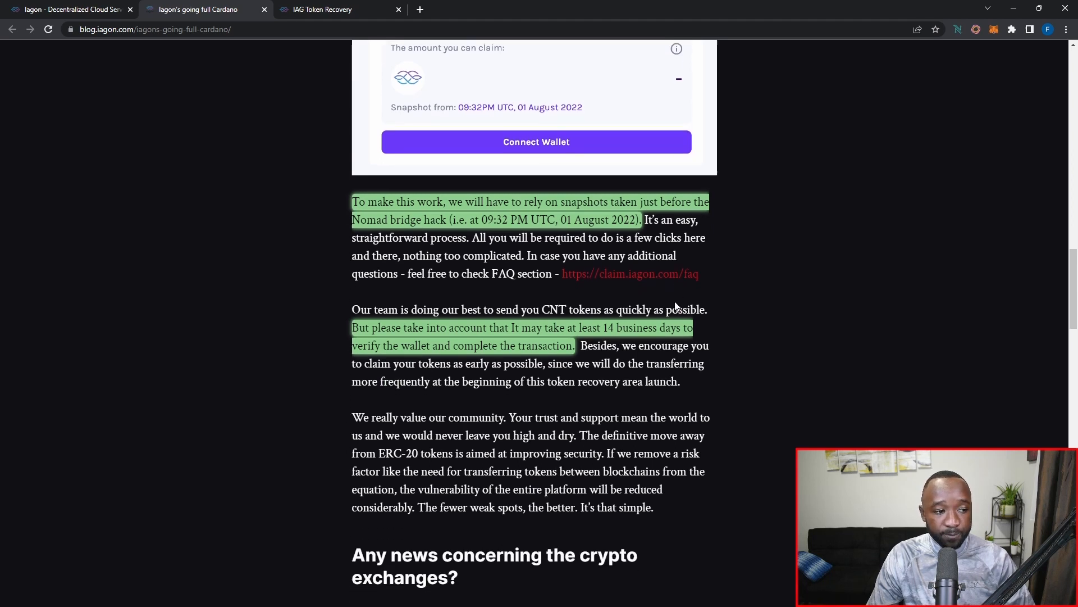
{"action": "scroll", "scroll_direction": "down", "scroll_amount": 3}
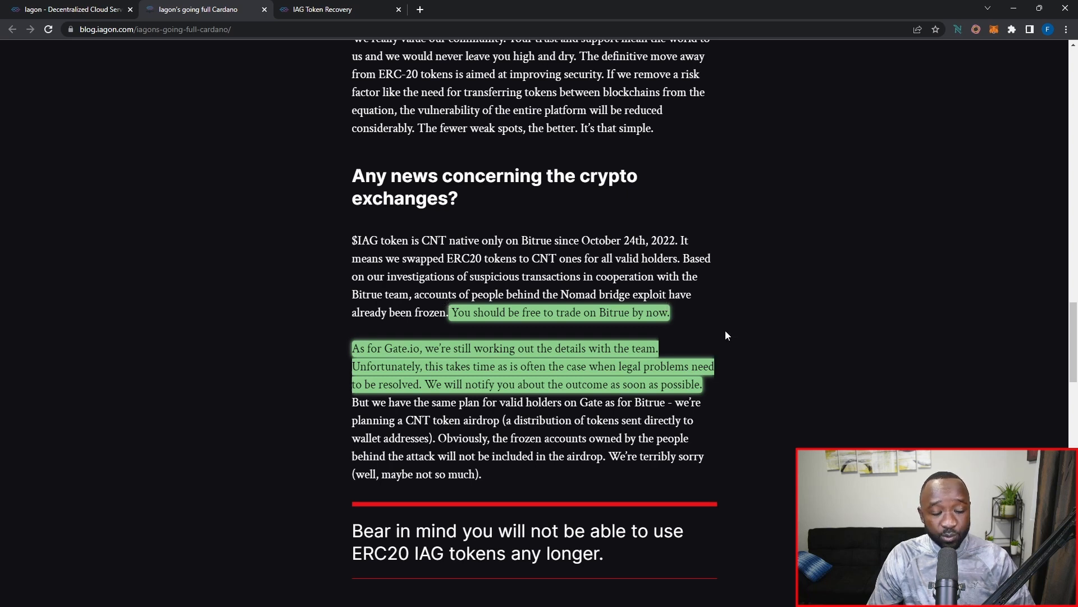
{"action": "mouse_move", "coordinate": [722, 340]}
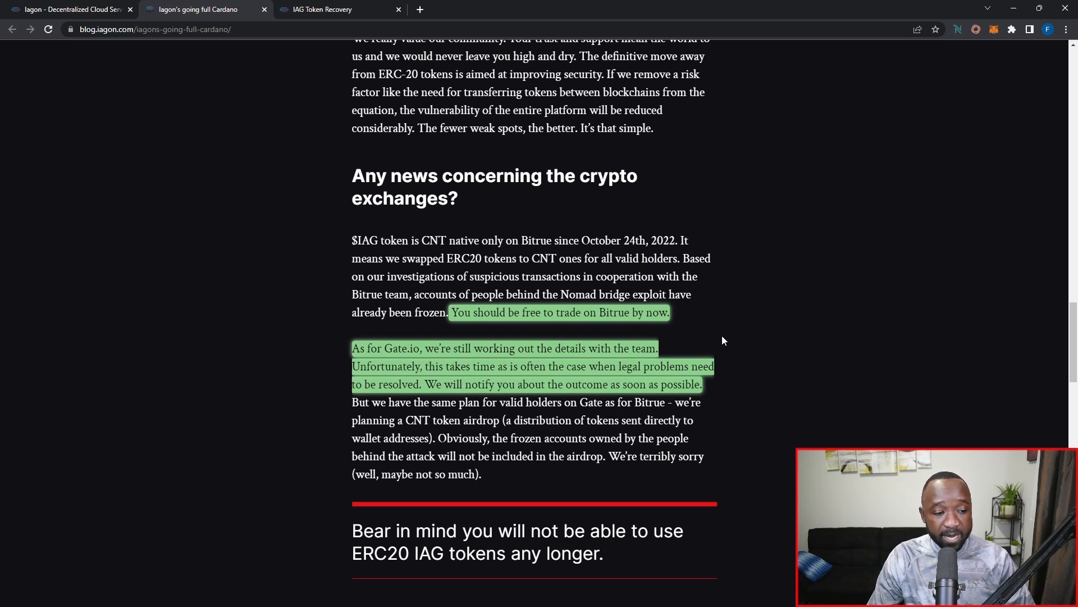
- Scroll to the v1 & v2 Token Swap holders and 'Lessons learned' sections
{"action": "scroll", "scroll_direction": "down", "scroll_amount": 3}
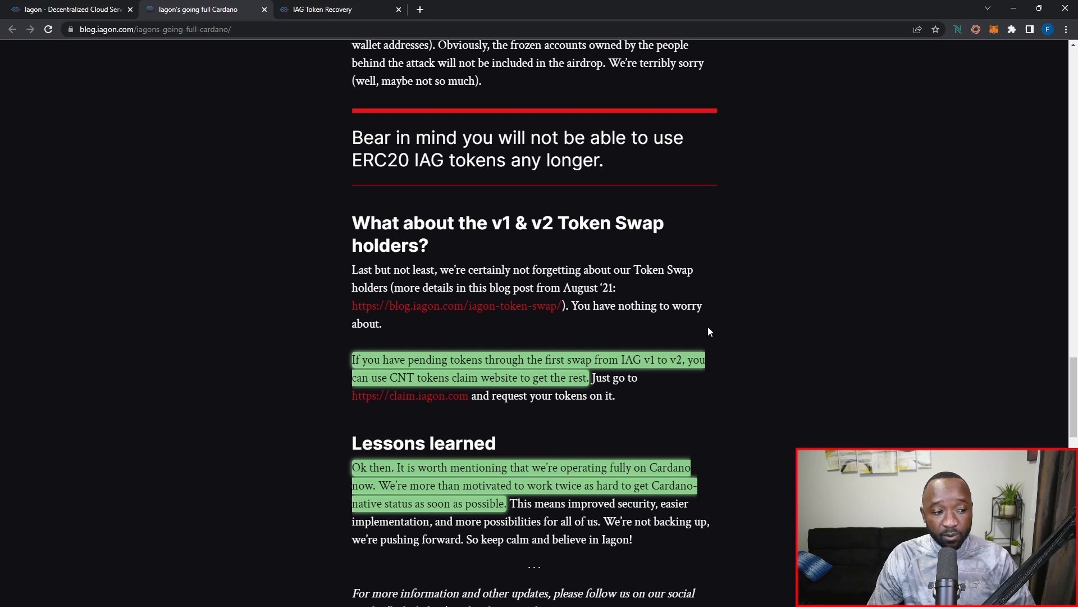
- Scroll to the article's closing note about social media updates and tags
{"action": "scroll", "scroll_direction": "down", "scroll_amount": 3}
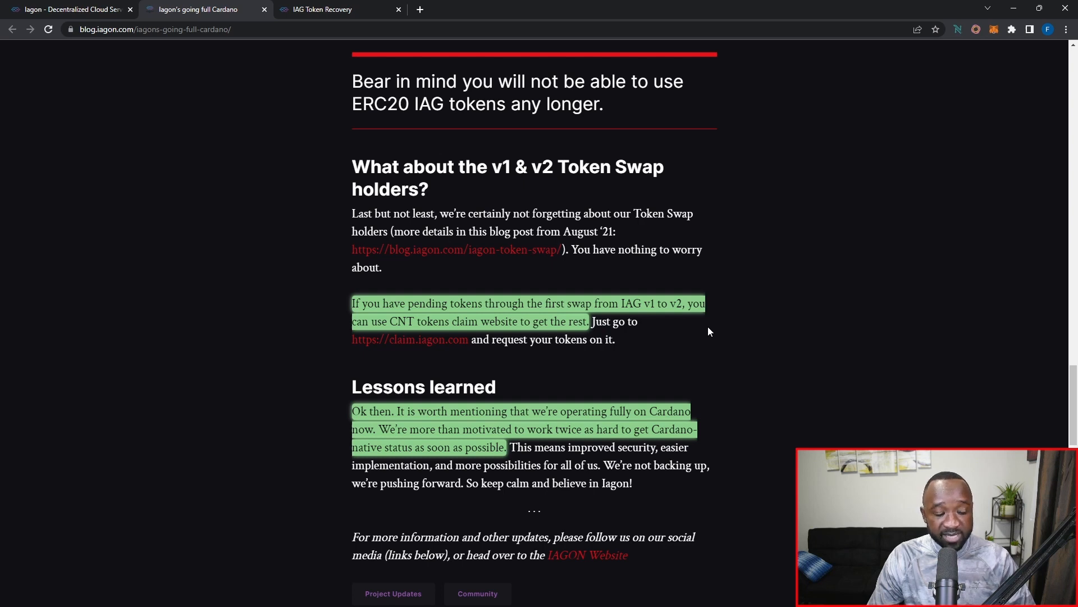
{"action": "mouse_move", "coordinate": [961, 337]}
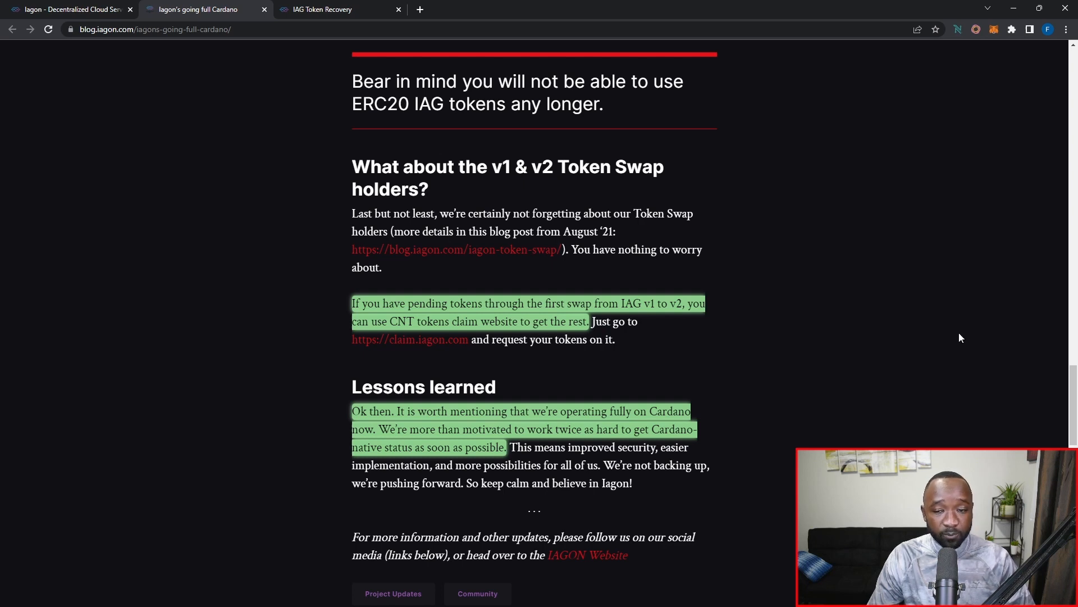